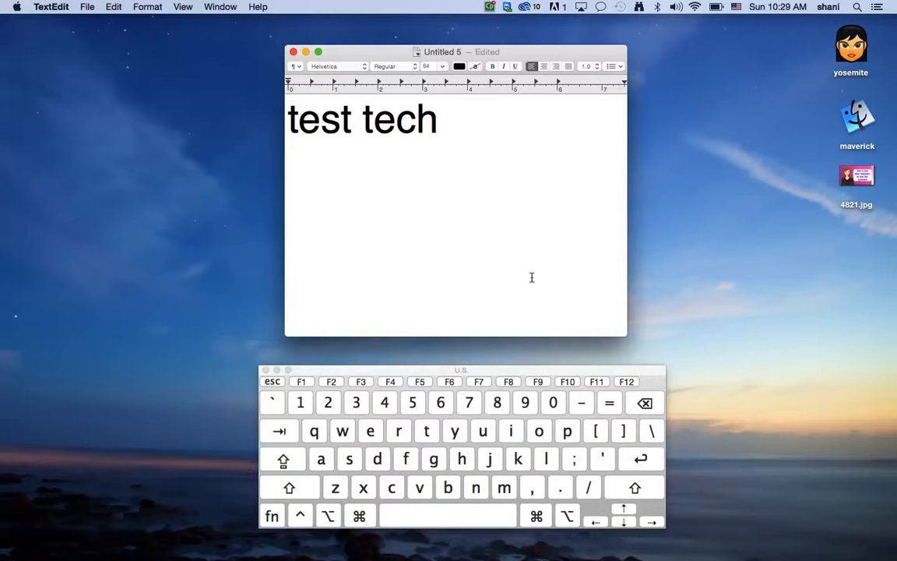
- Show TextEdit's About panel with the version information
{"action": "key", "text": "Return"}
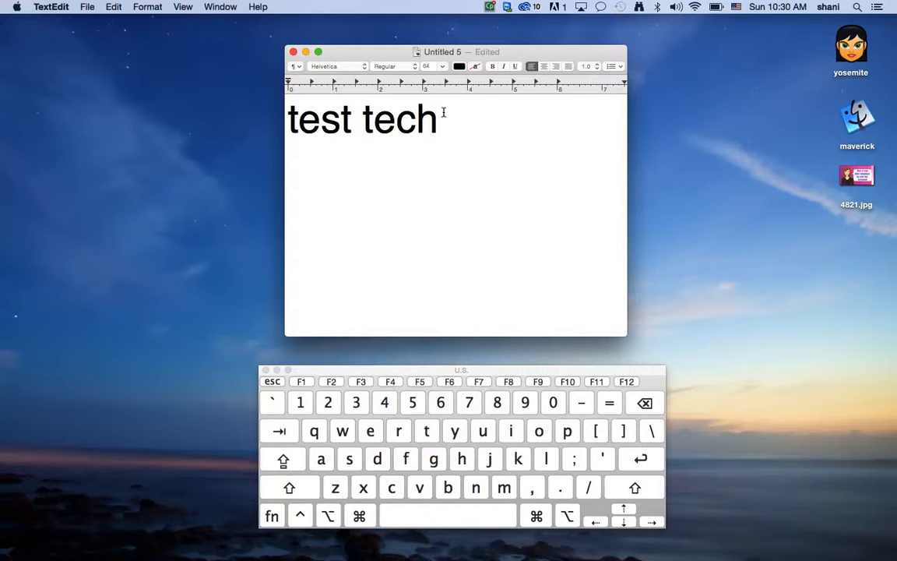
{"action": "mouse_move", "coordinate": [356, 149]}
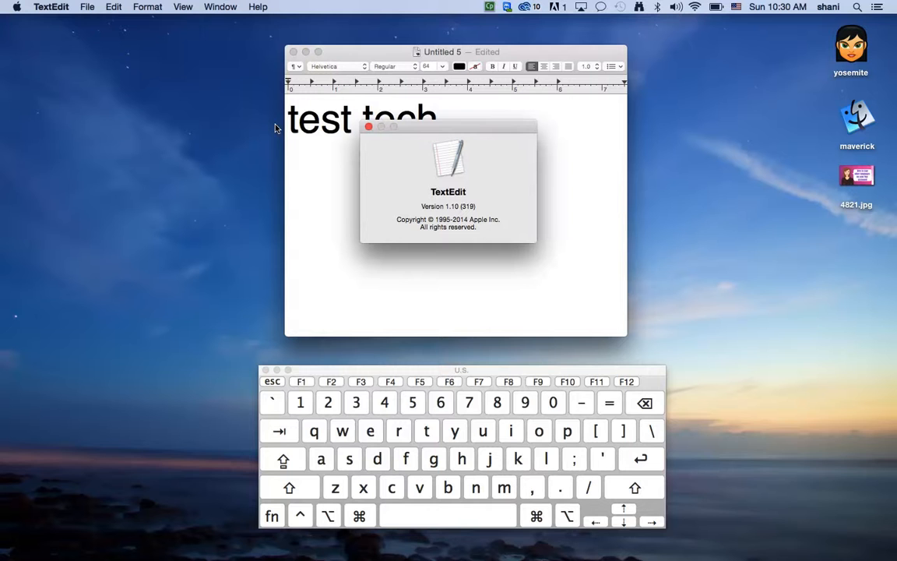
{"action": "mouse_move", "coordinate": [408, 181]}
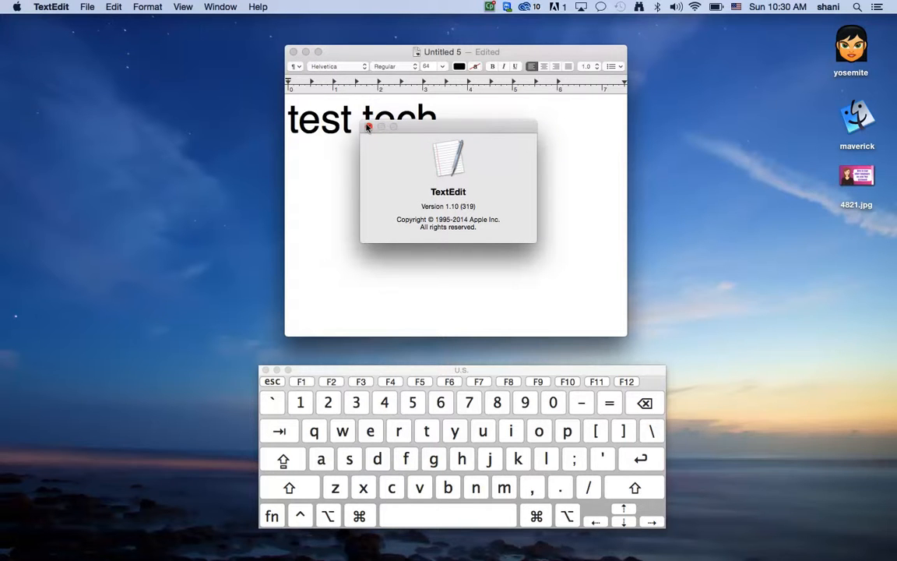
- Dismiss the About panel and complete 'tech' to 'technology', giving 'test technology'
{"action": "left_click", "coordinate": [368, 128]}
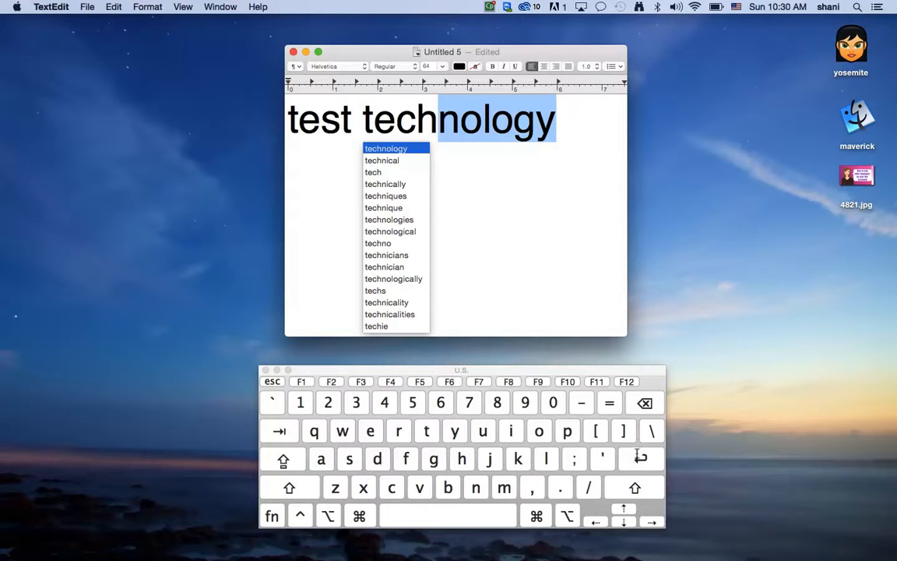
{"action": "left_click", "coordinate": [386, 147]}
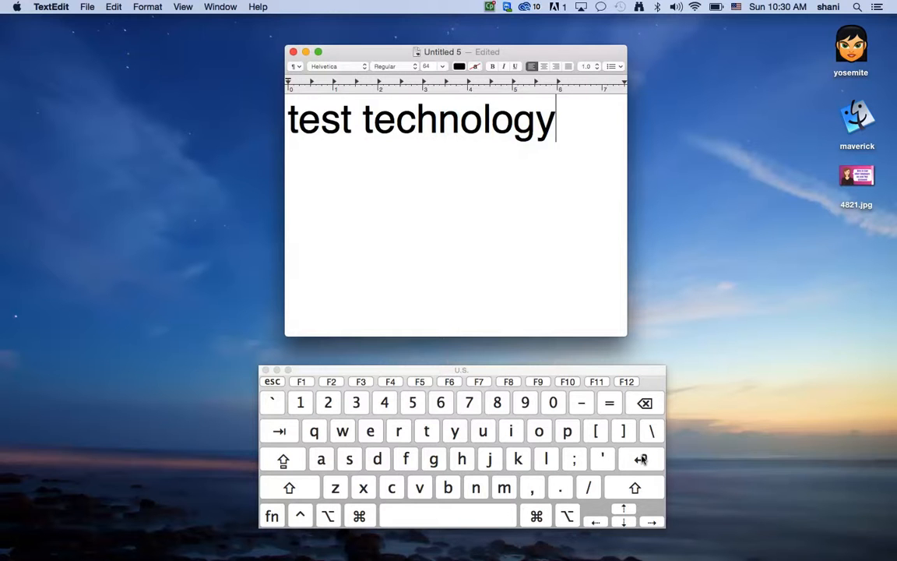
- Re-run completion on 'tech', trying 'technical' then settling on 'techniques'
{"action": "key", "text": "backspace"}
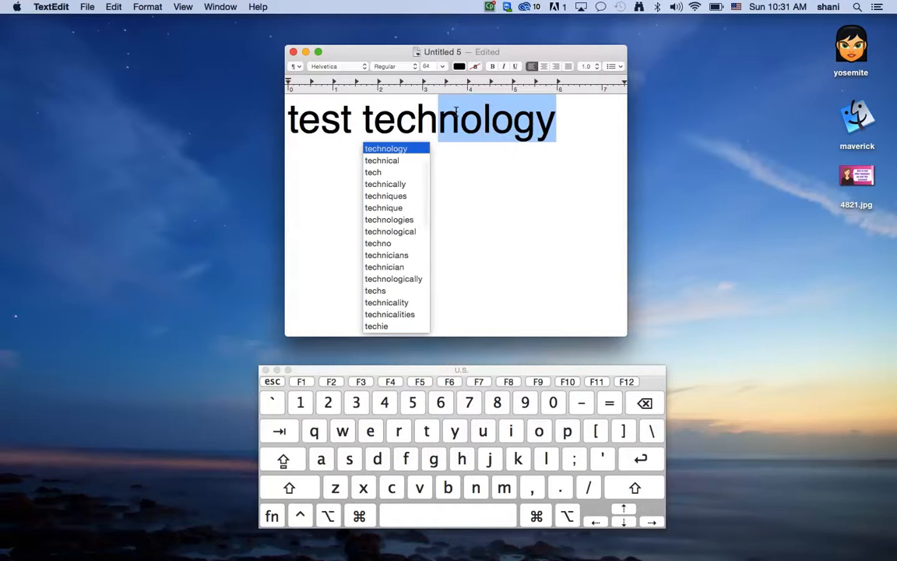
{"action": "left_click", "coordinate": [381, 159]}
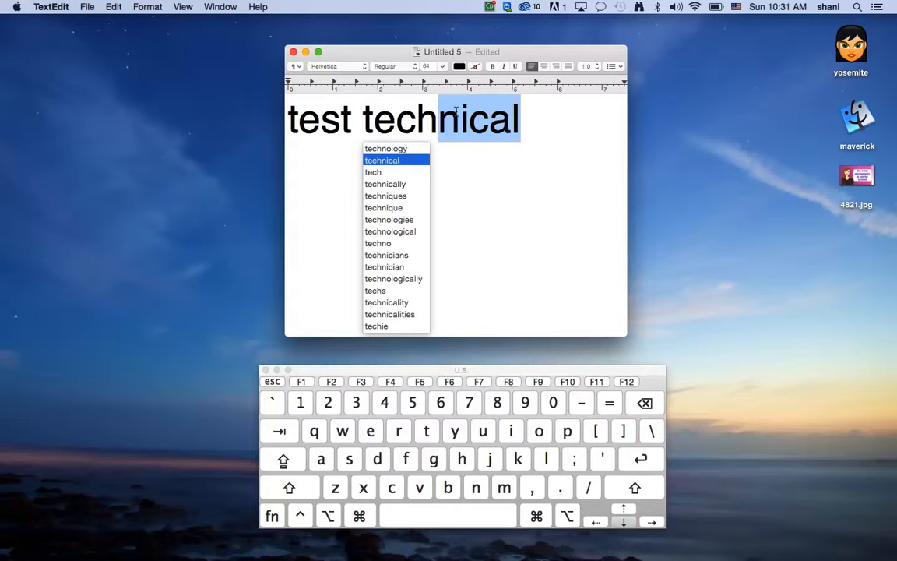
{"action": "left_click", "coordinate": [383, 207]}
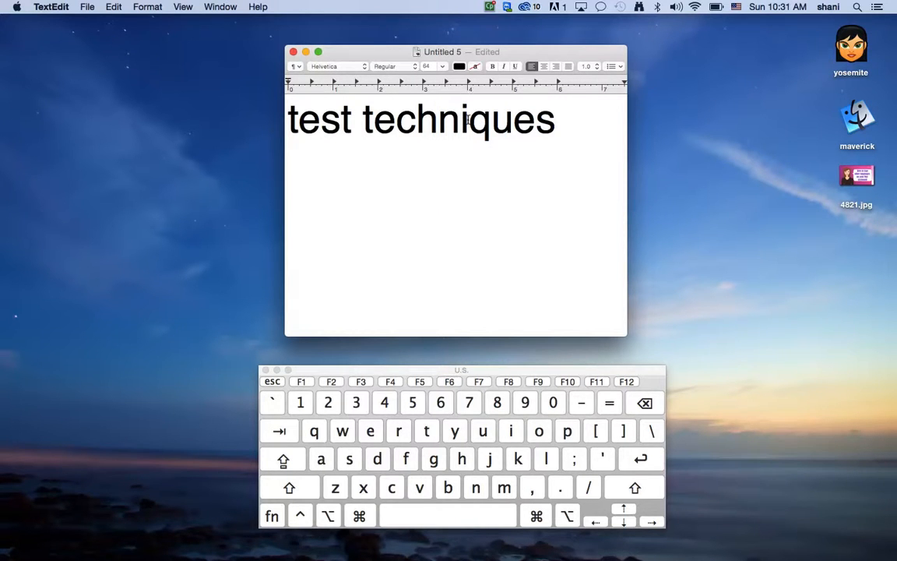
- Misspell the word as 'technques', then fix it to 'techniques' via spelling suggestions
{"action": "key", "text": "backspace"}
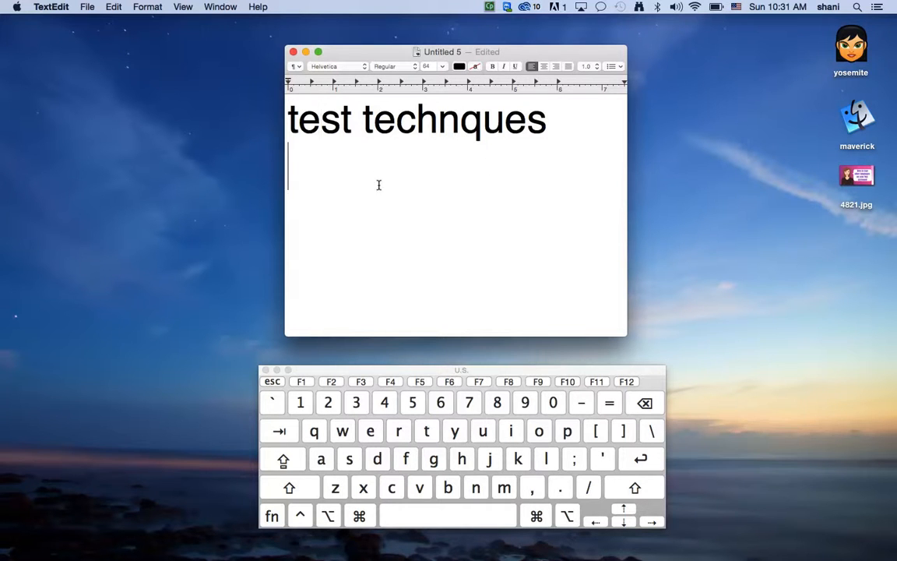
{"action": "double_click", "coordinate": [453, 118]}
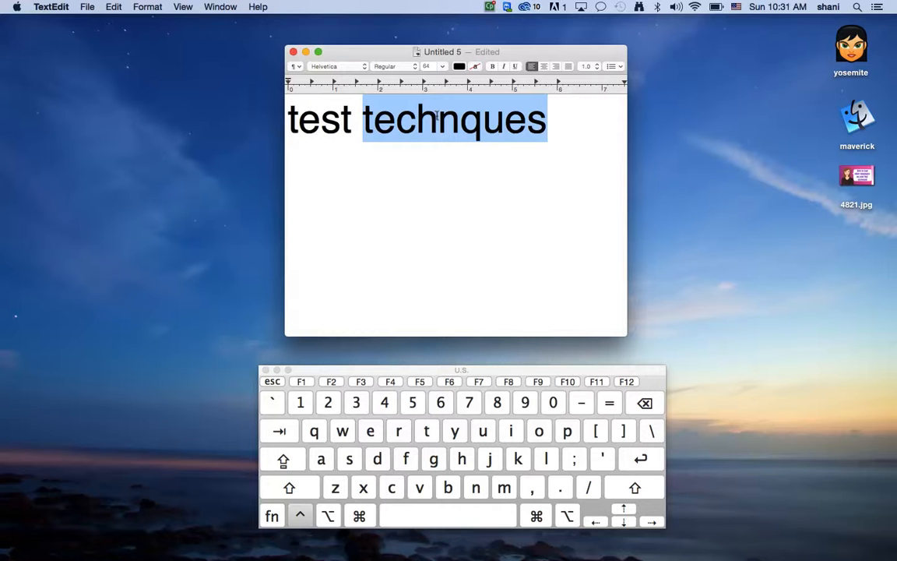
{"action": "right_click", "coordinate": [436, 121]}
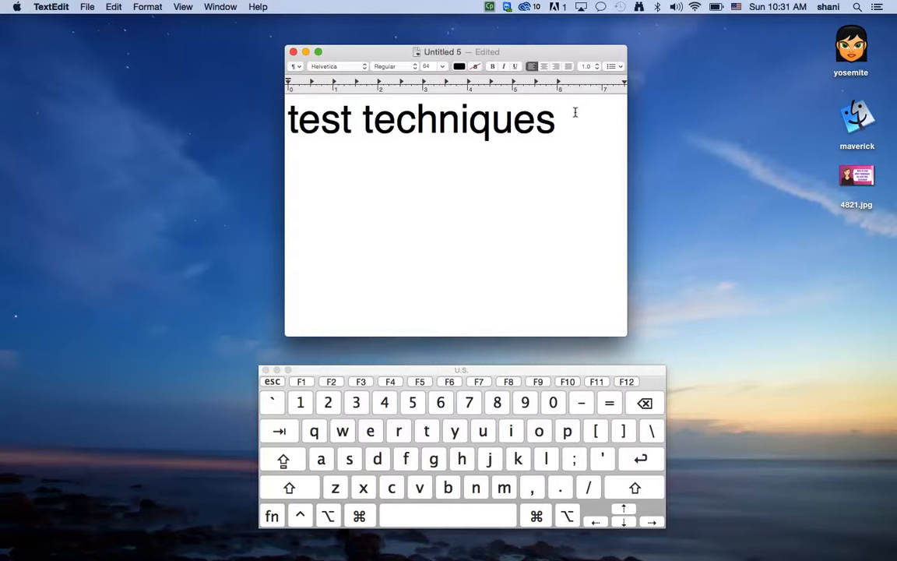
- Add 'blu', complete it to 'blues' and trim the 's', leaving 'test techniques blue'
{"action": "type", "text": "blu"}
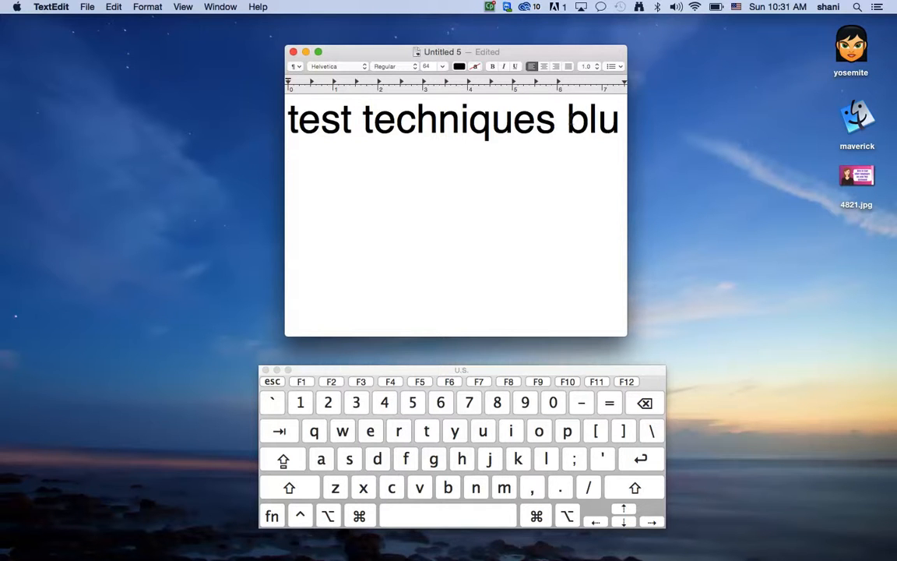
{"action": "double_click", "coordinate": [592, 118]}
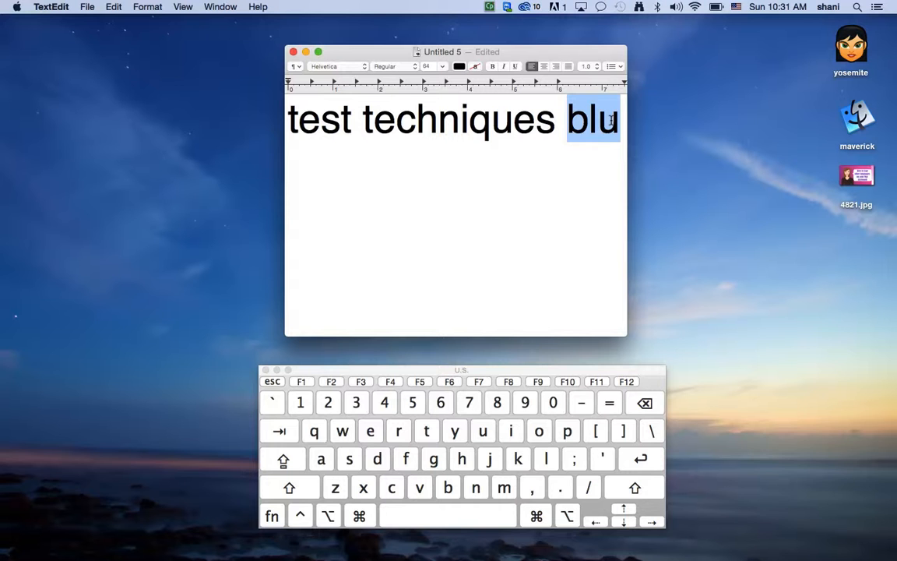
{"action": "right_click", "coordinate": [592, 119]}
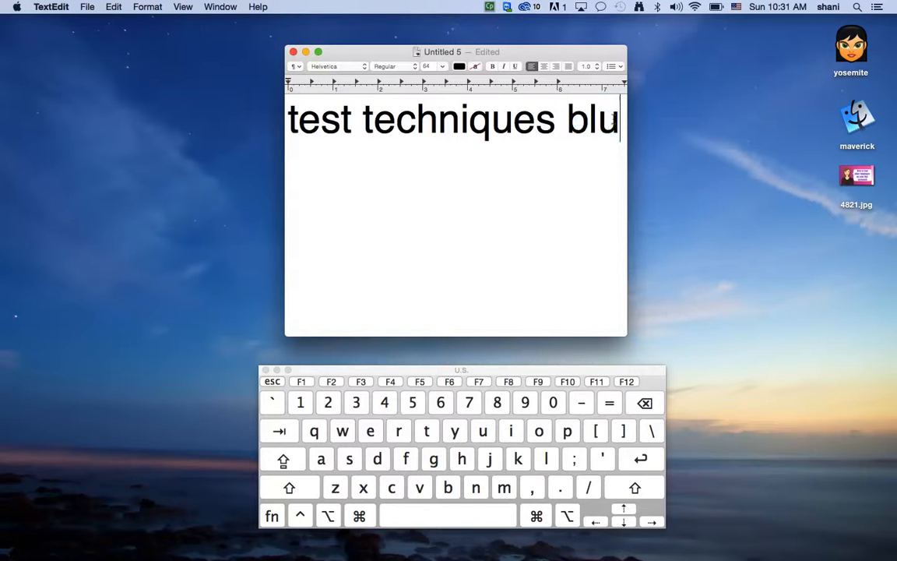
{"action": "type", "text": "e"}
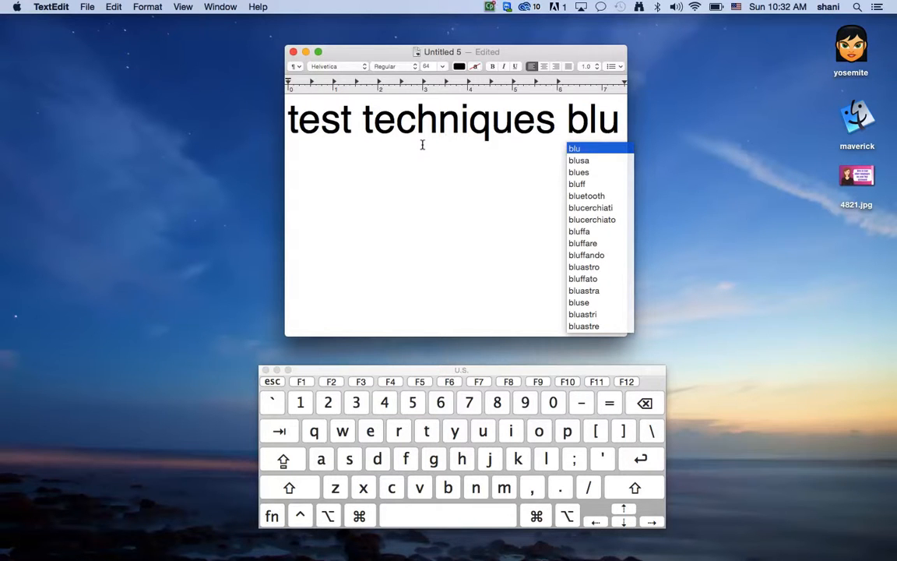
{"action": "left_click", "coordinate": [580, 171]}
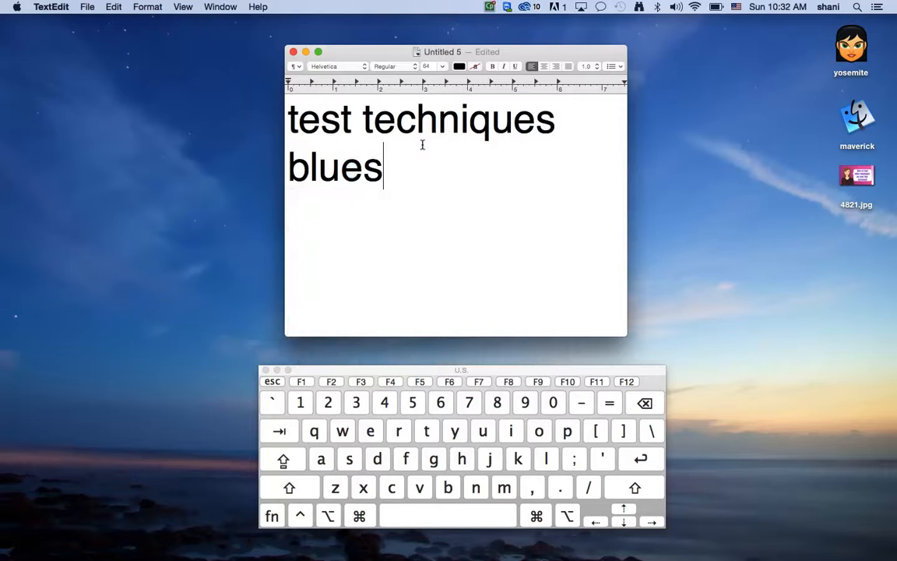
{"action": "key", "text": "backspace"}
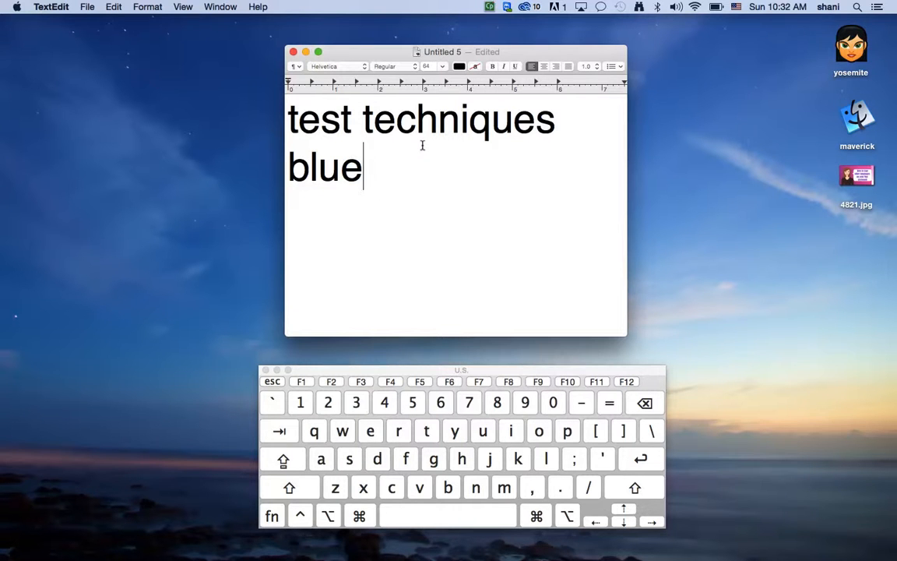
- Complete the next word to 'technical' and type 'sys', giving 'blue technical sys'
{"action": "type", "text": " tech"}
{"action": "key", "text": "Return"}
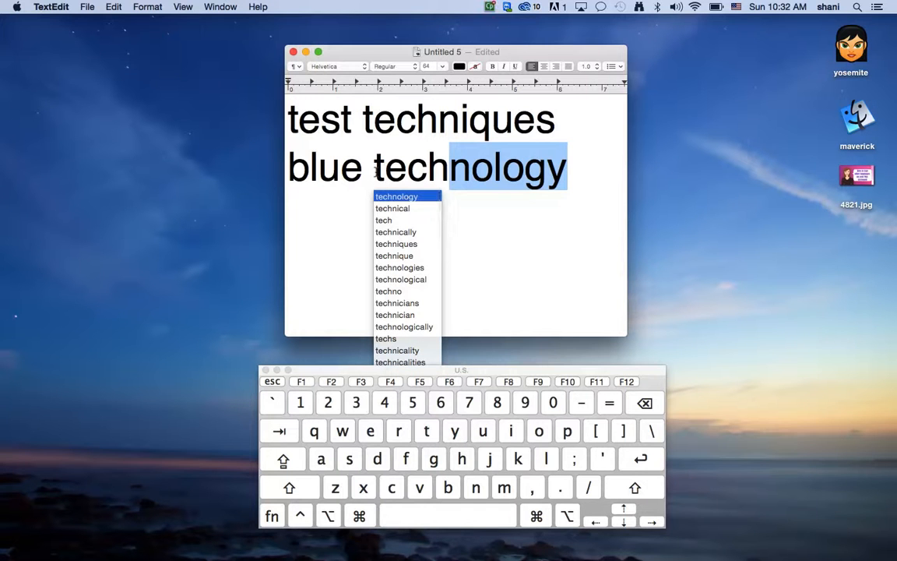
{"action": "left_click", "coordinate": [392, 209]}
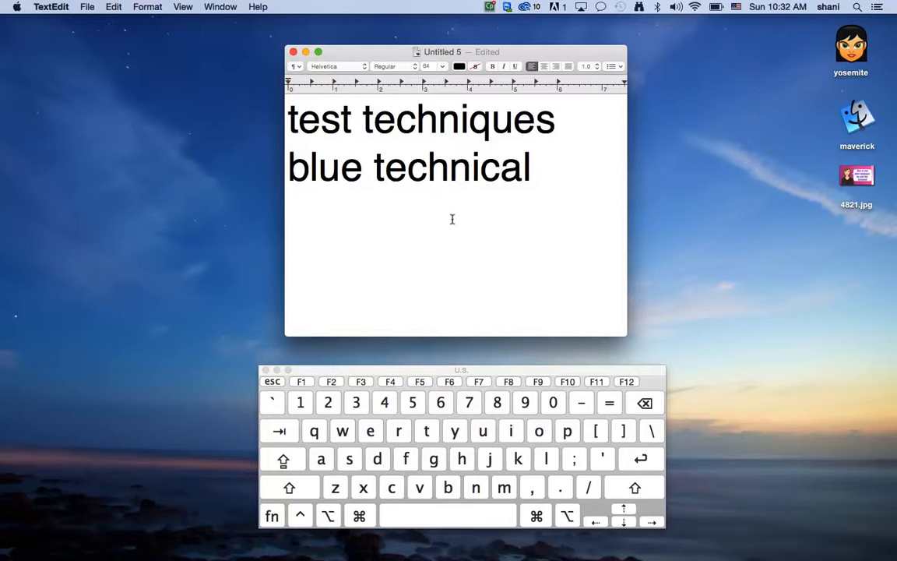
{"action": "type", "text": "sy"}
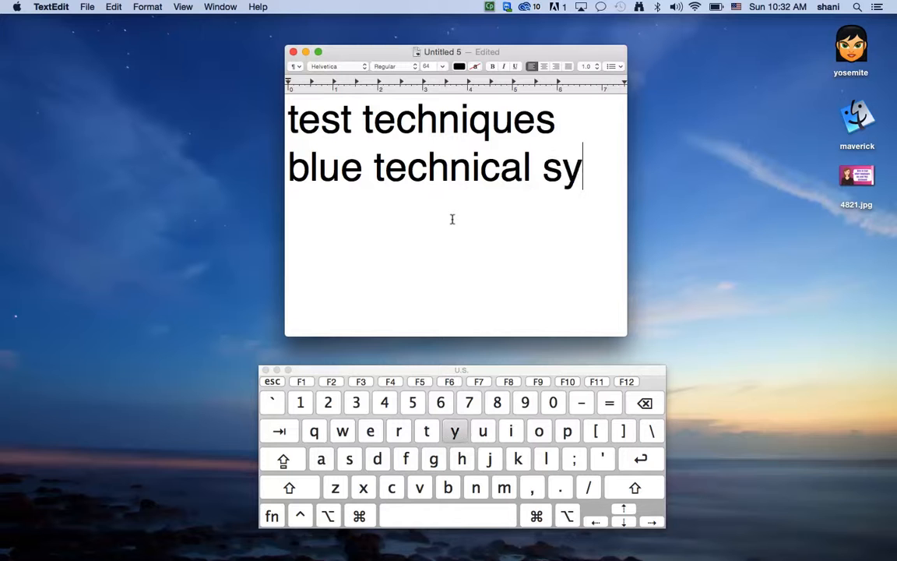
{"action": "type", "text": "s"}
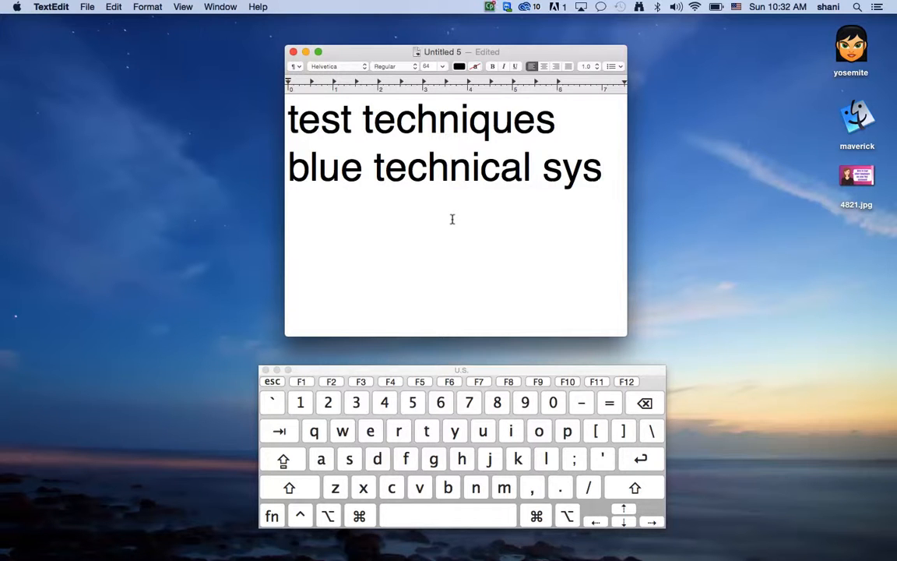